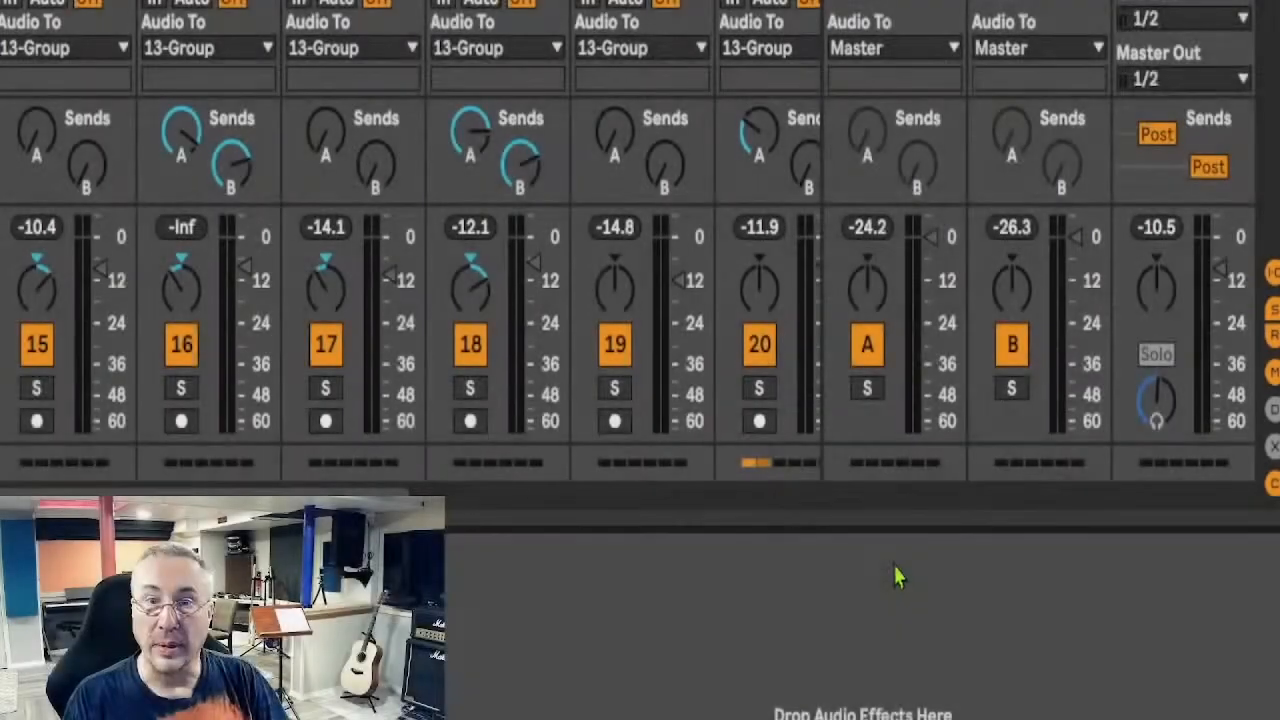
mouse_move(898, 513)
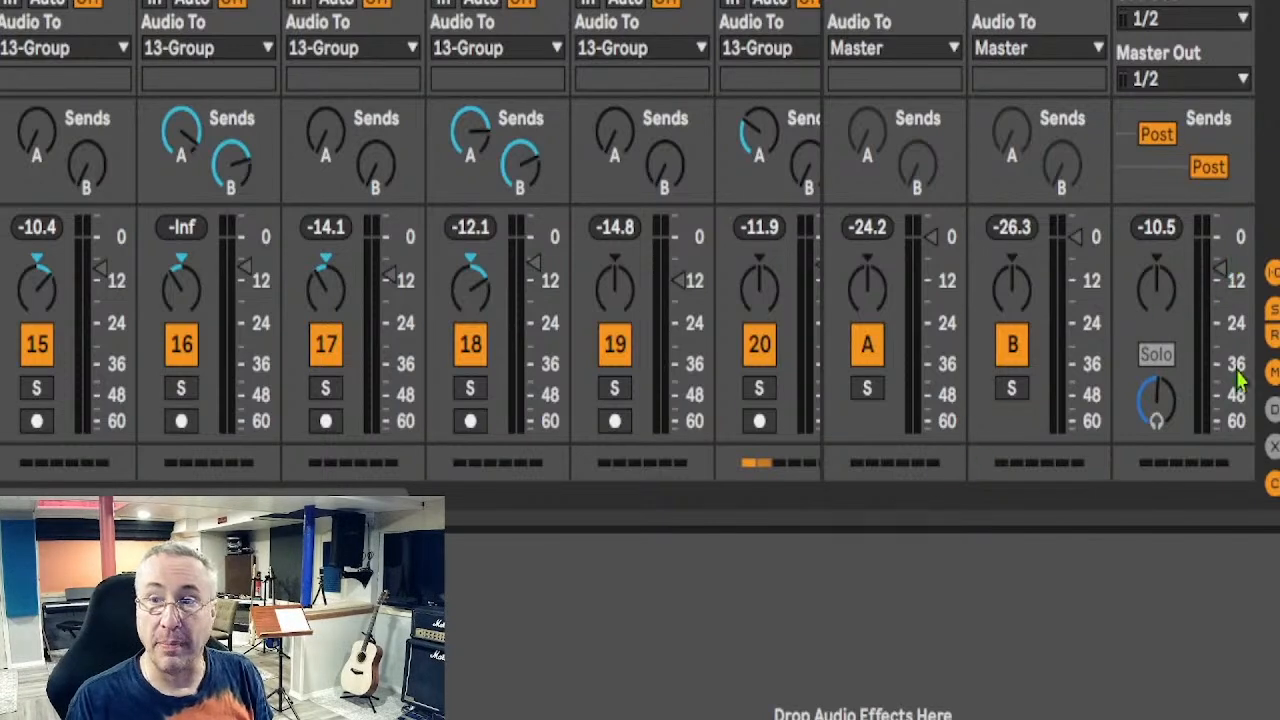
mouse_move(1175, 240)
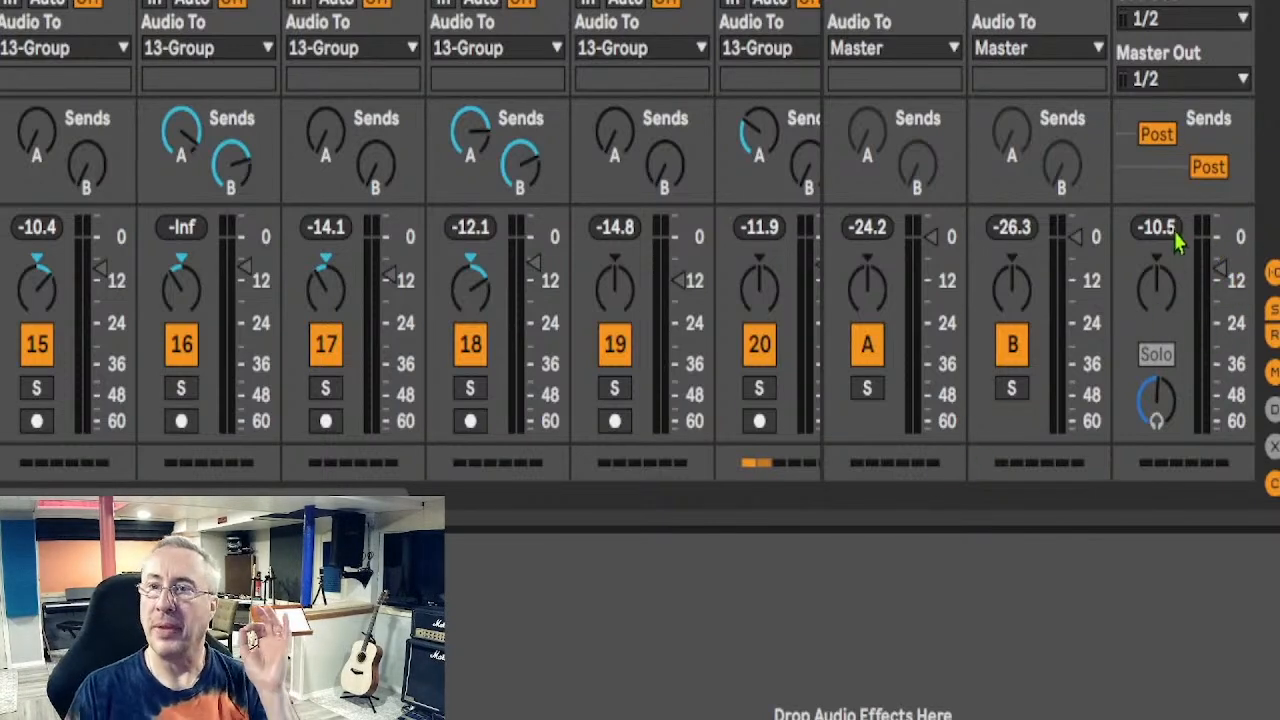
mouse_move(1150, 250)
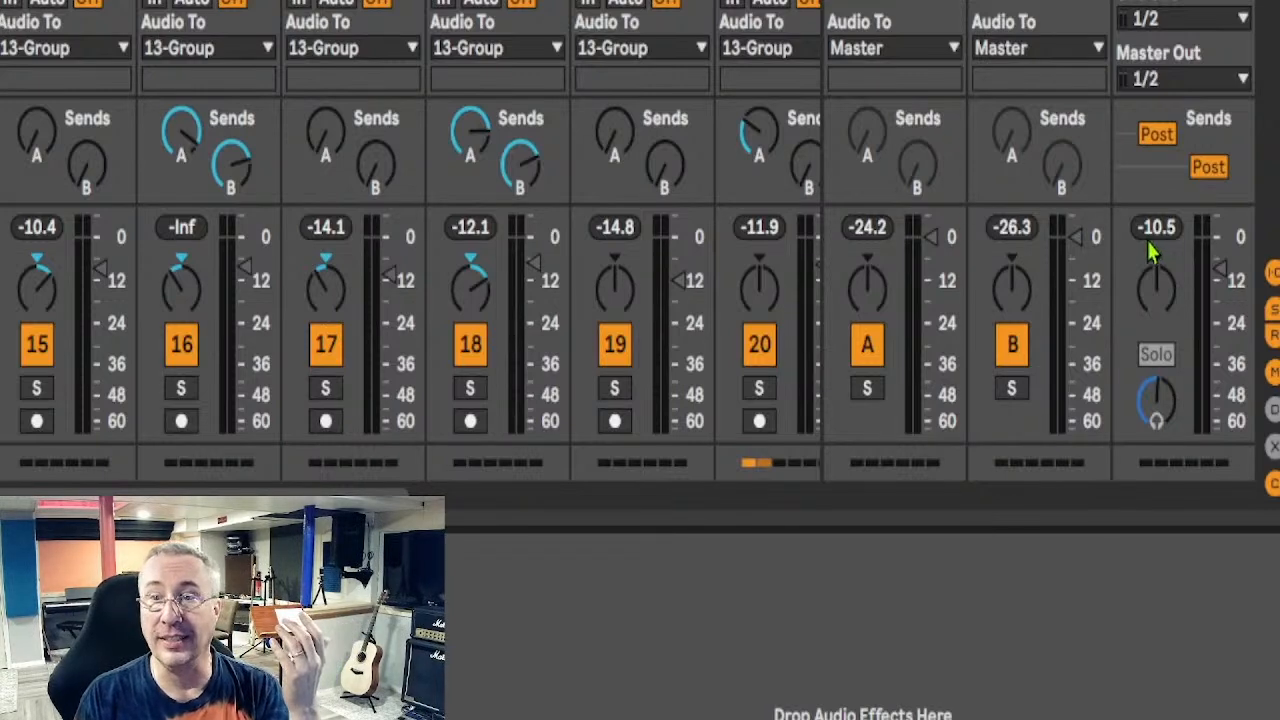
mouse_move(990, 260)
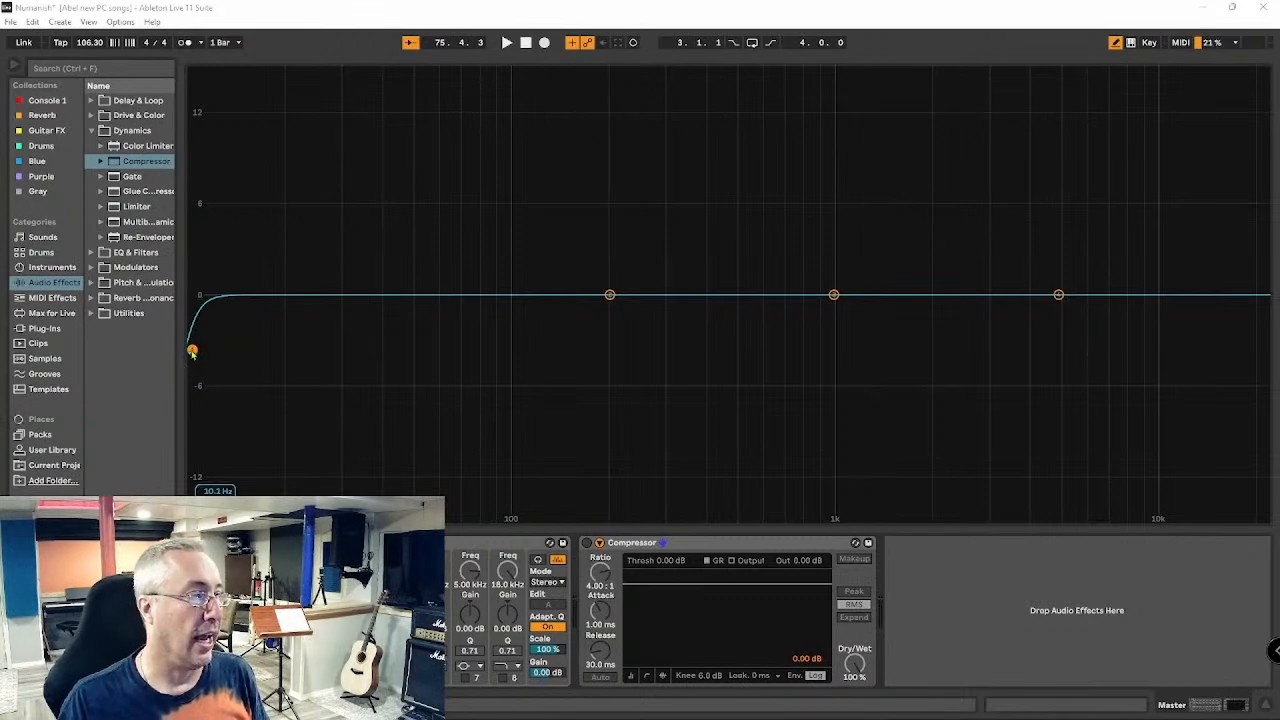
- Move the EQ Eight low-cut between about 38 Hz and 11 Hz, then start song playback
drag(193, 351, 383, 351)
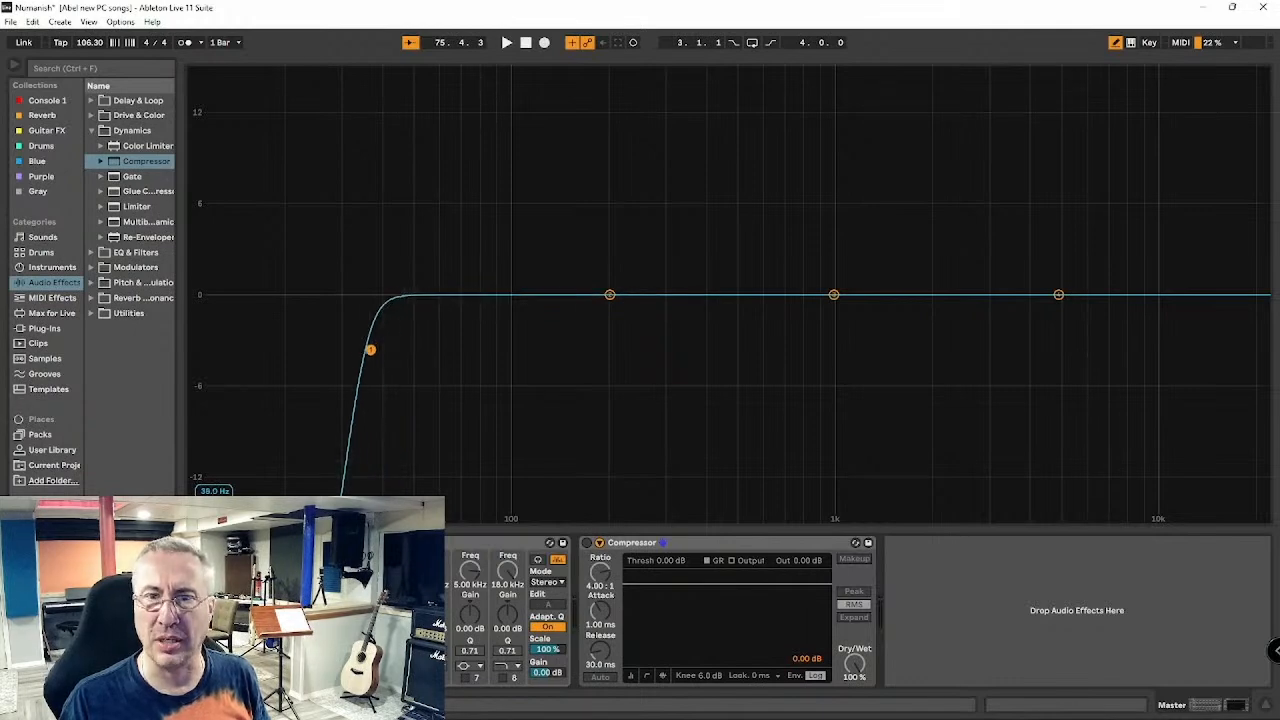
drag(370, 349, 344, 352)
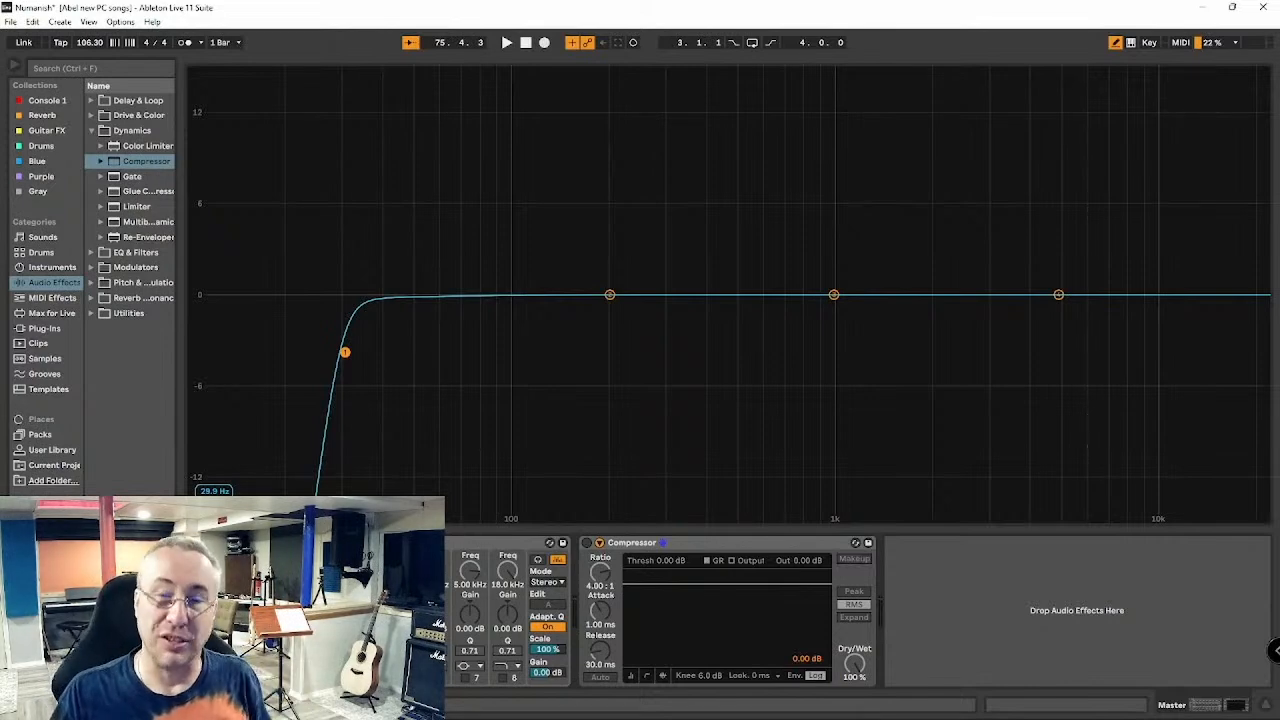
drag(344, 351, 206, 344)
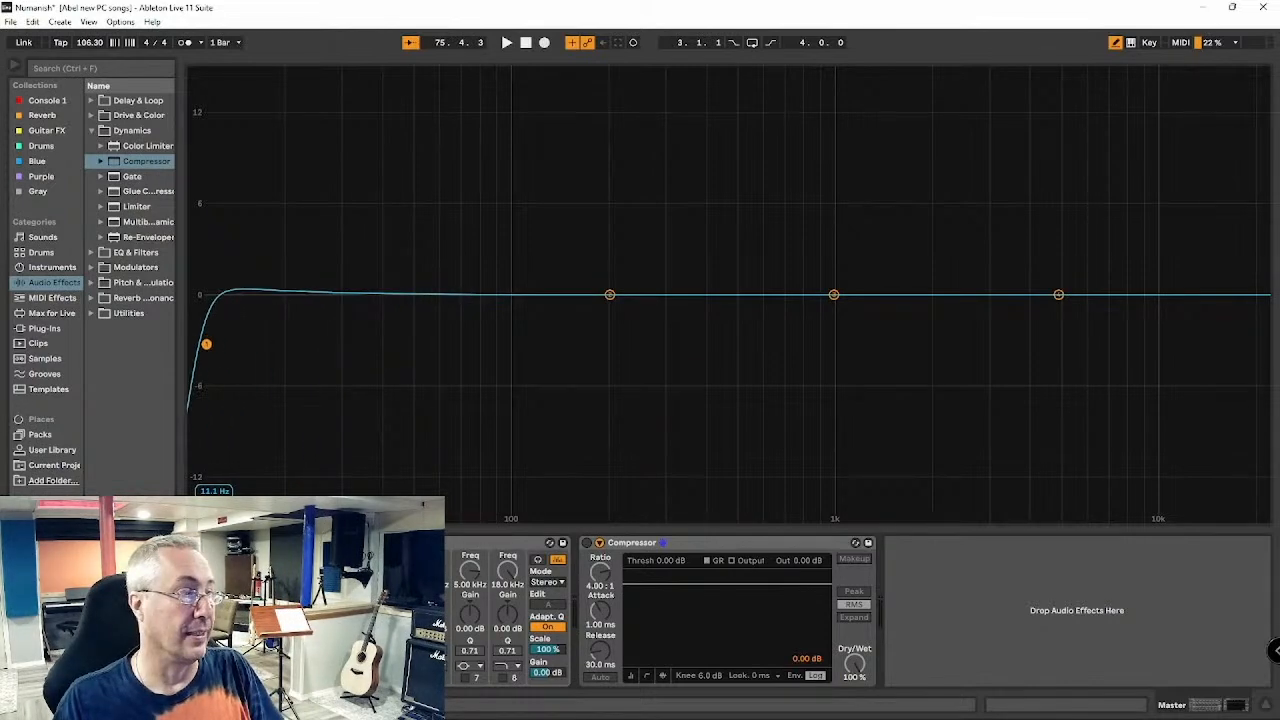
click(506, 42)
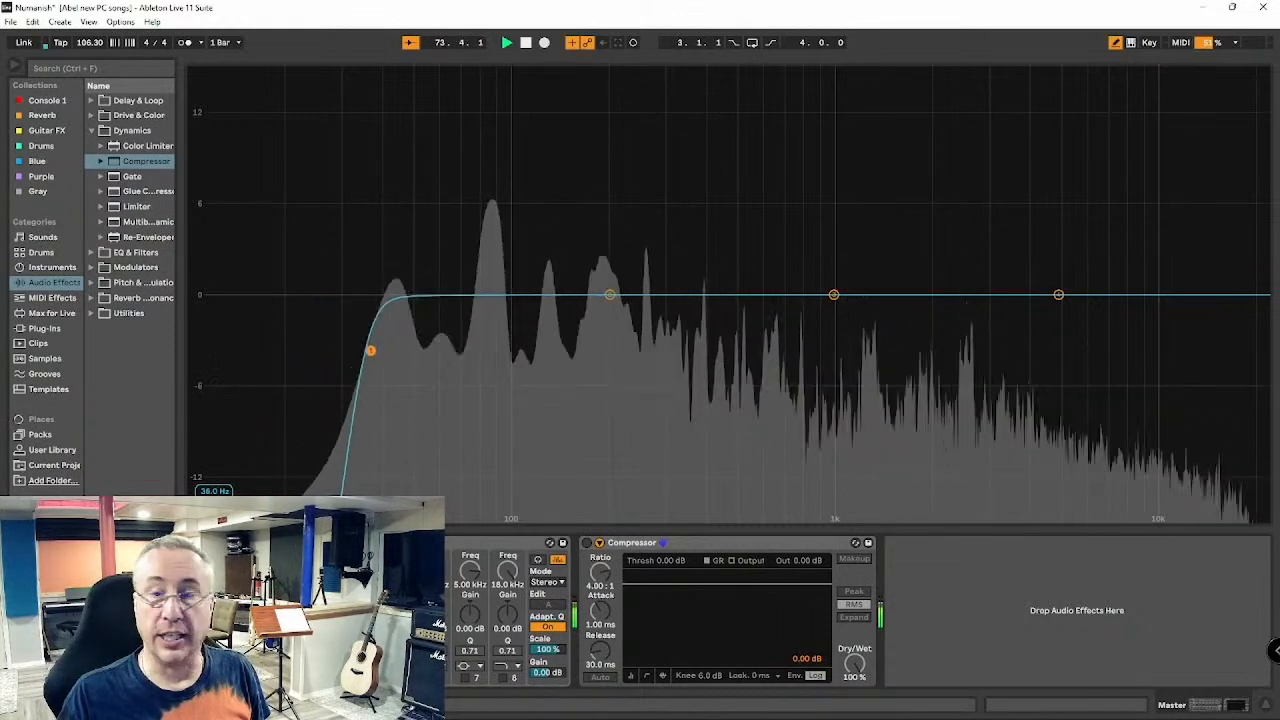
- Sweep the low-cut up to 1.42 kHz, then back down through 190 Hz to 14 Hz
drag(370, 350, 470, 345)
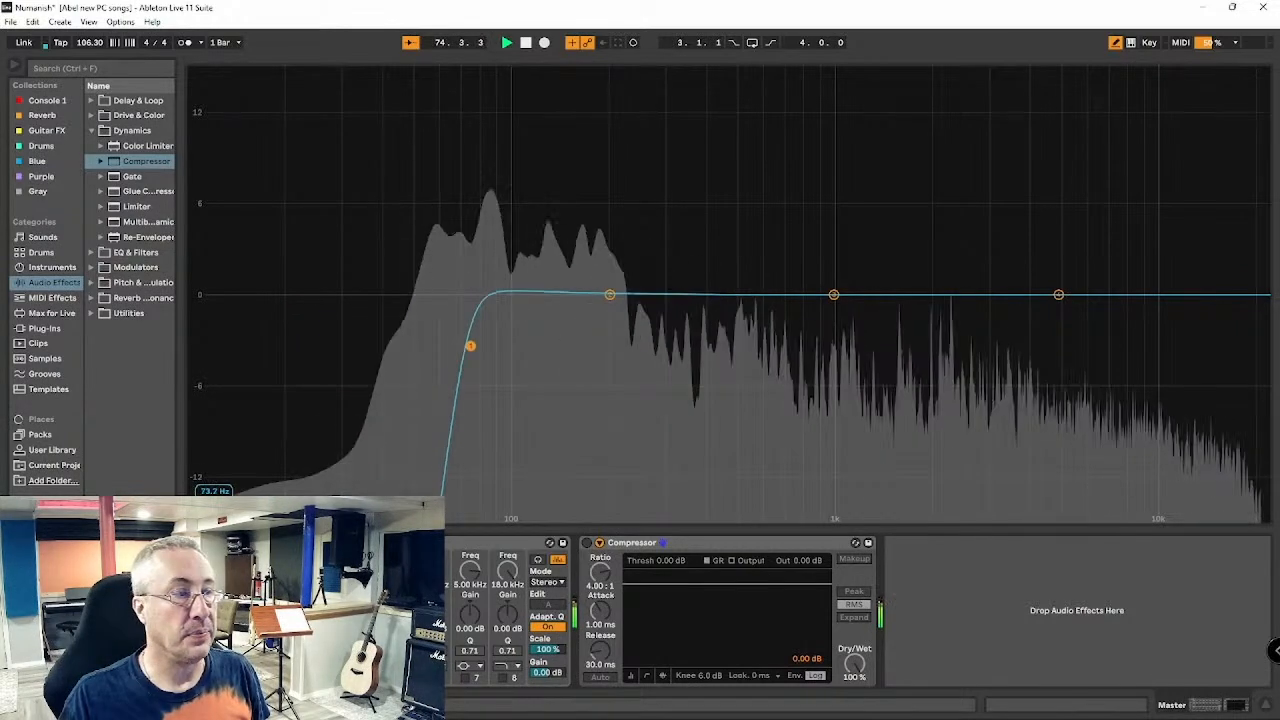
drag(470, 345, 603, 351)
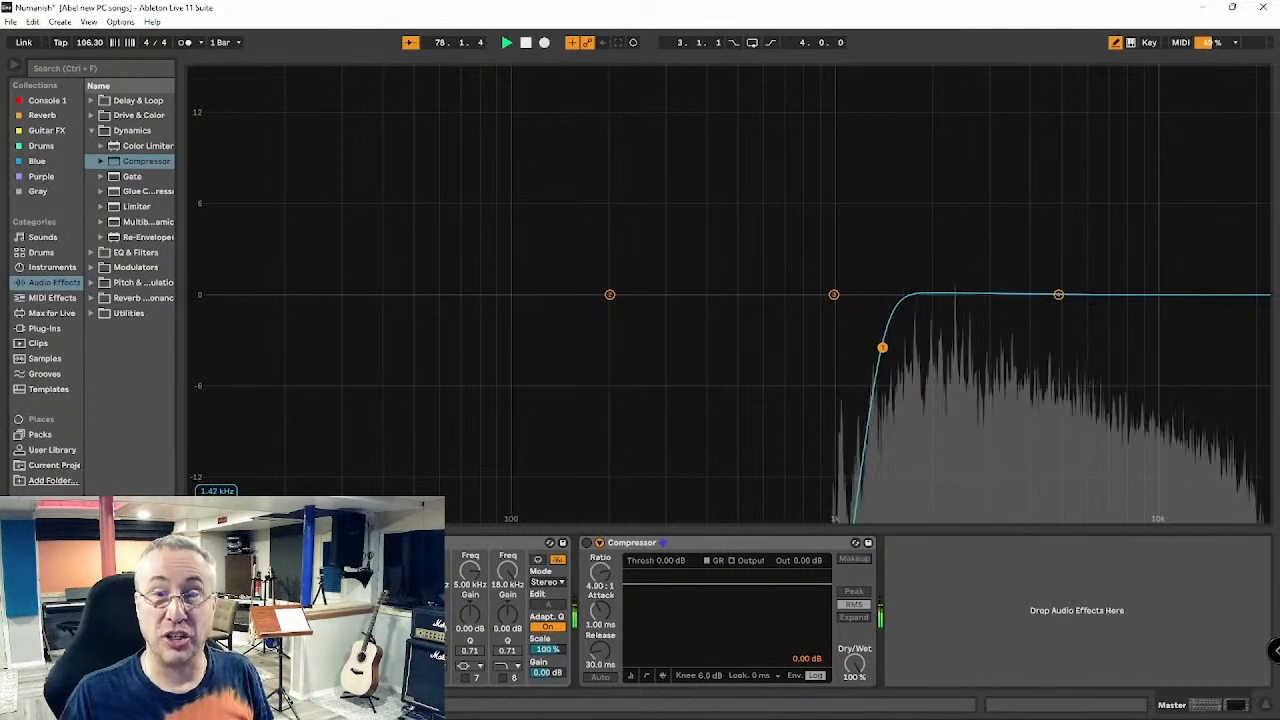
drag(882, 347, 711, 350)
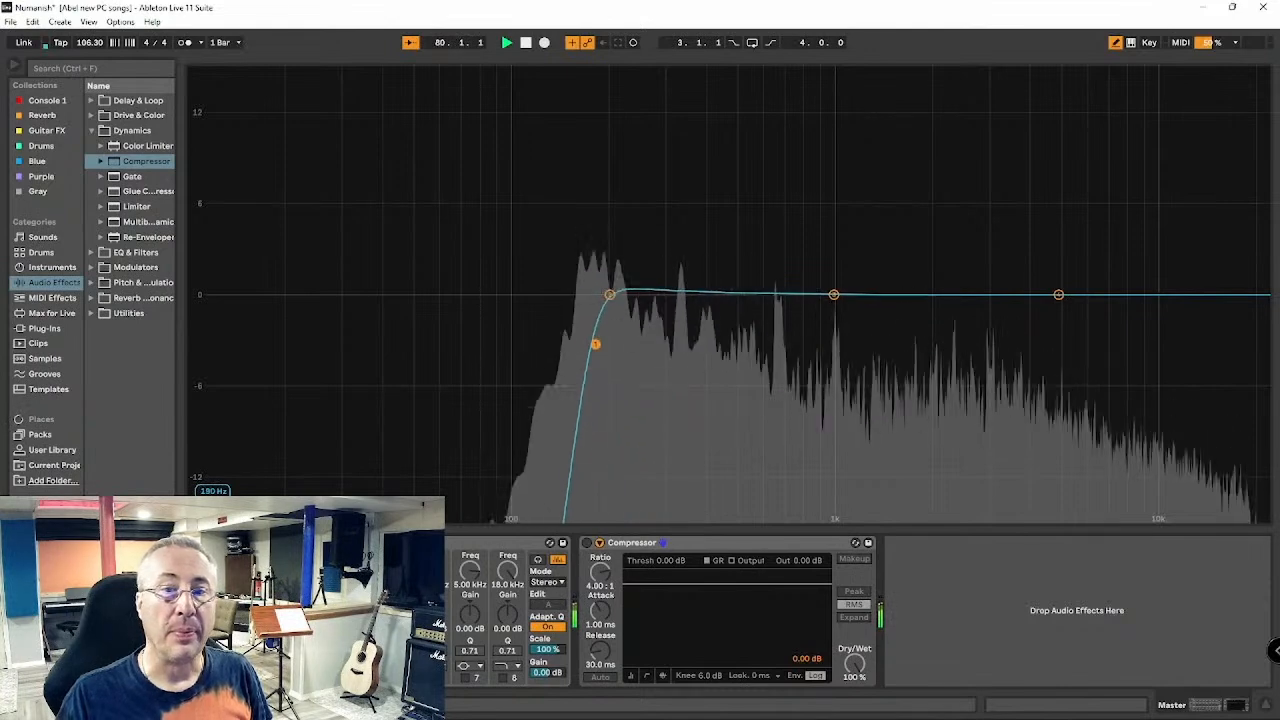
drag(595, 344, 454, 340)
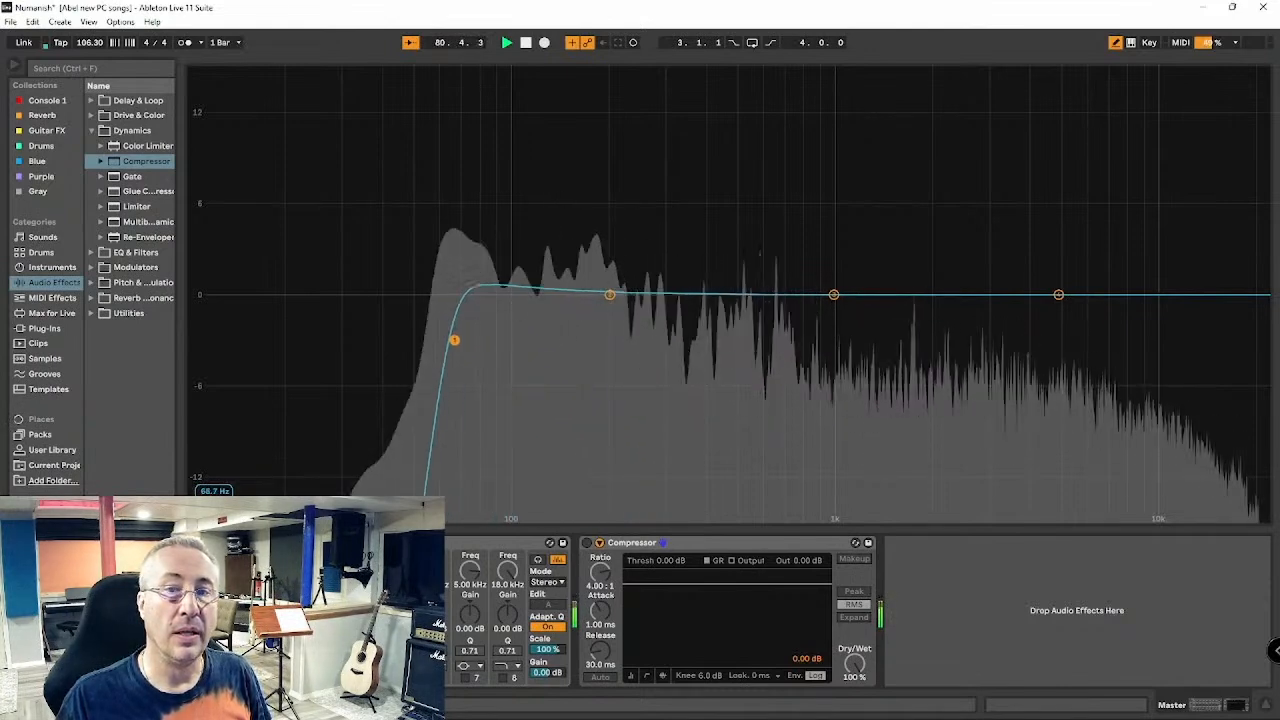
drag(454, 340, 380, 340)
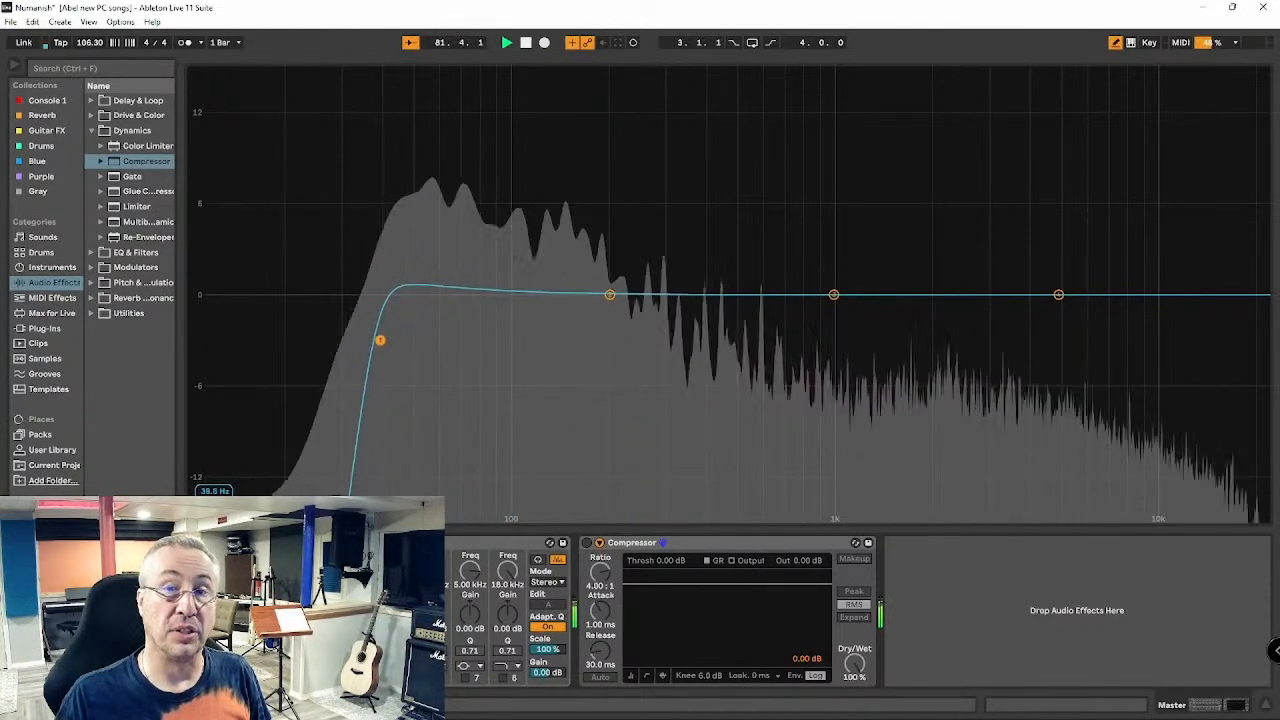
drag(380, 340, 323, 344)
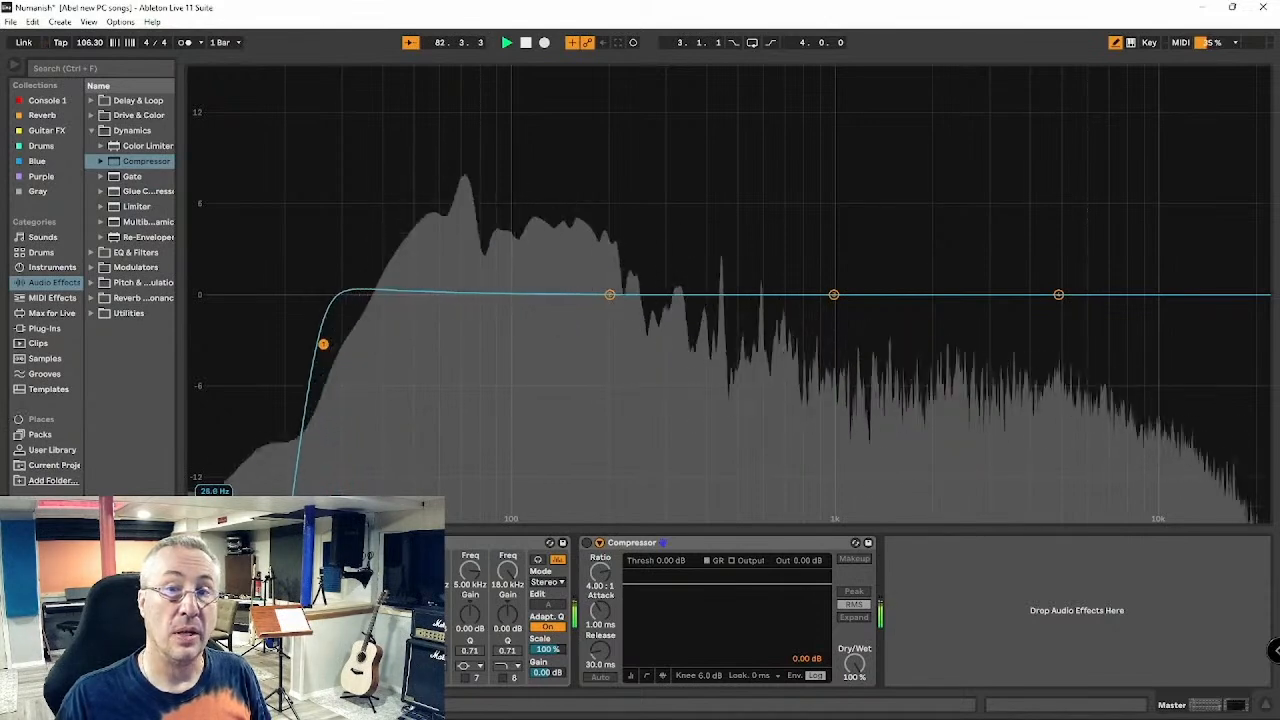
drag(323, 343, 241, 345)
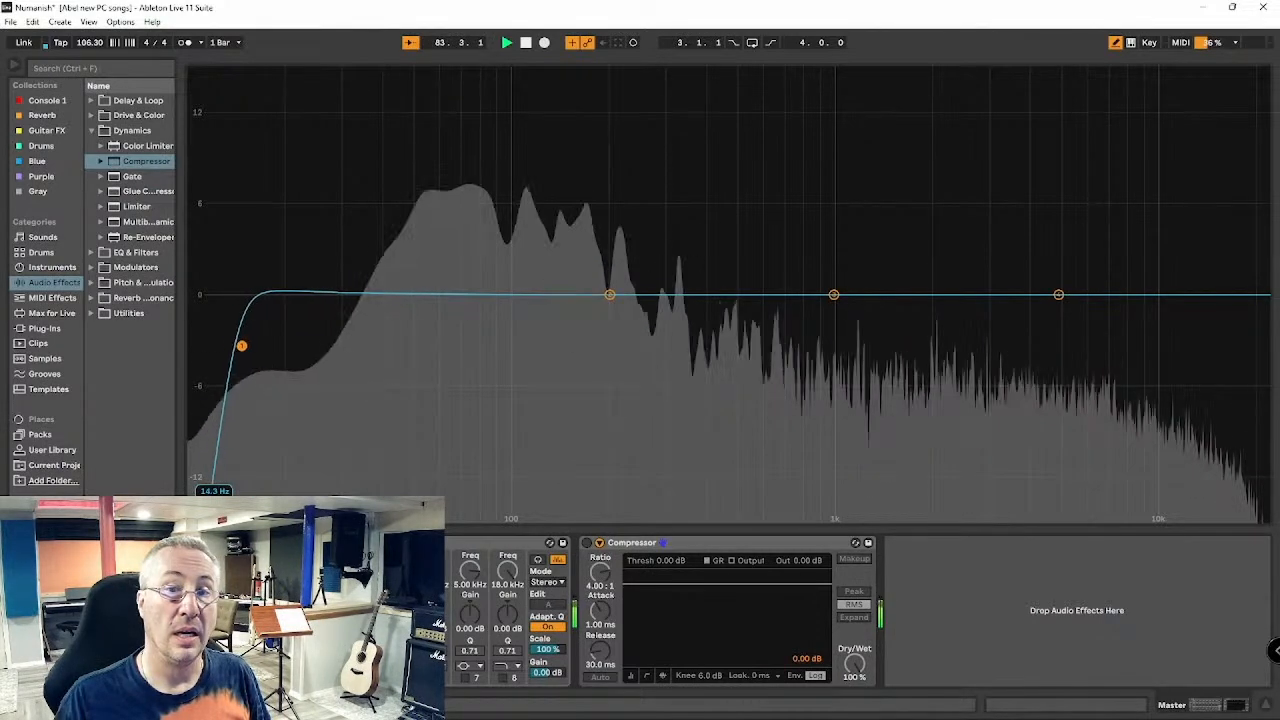